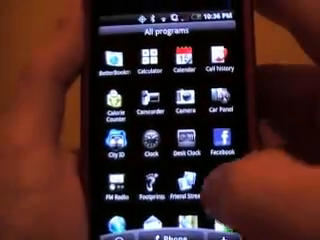
scroll("down", 3)
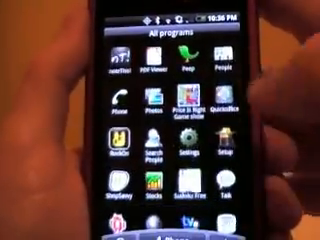